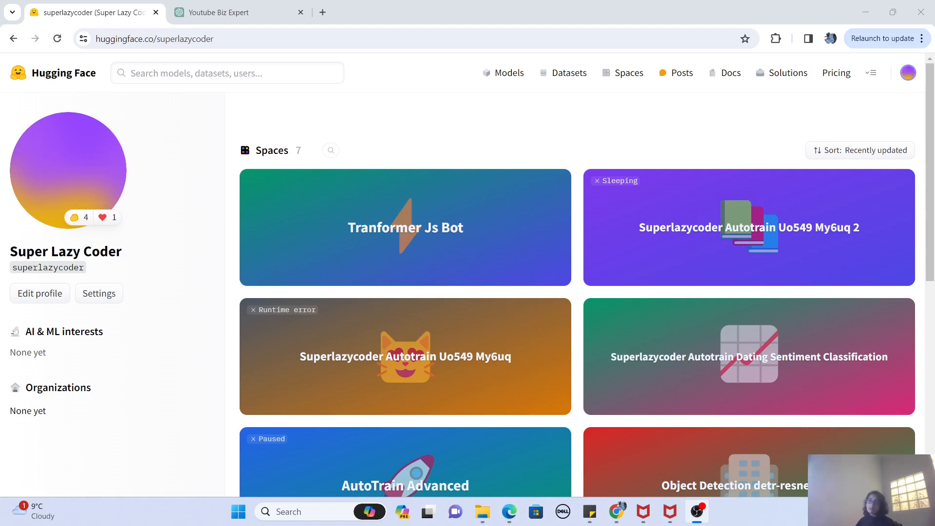
mouse_move(398, 118)
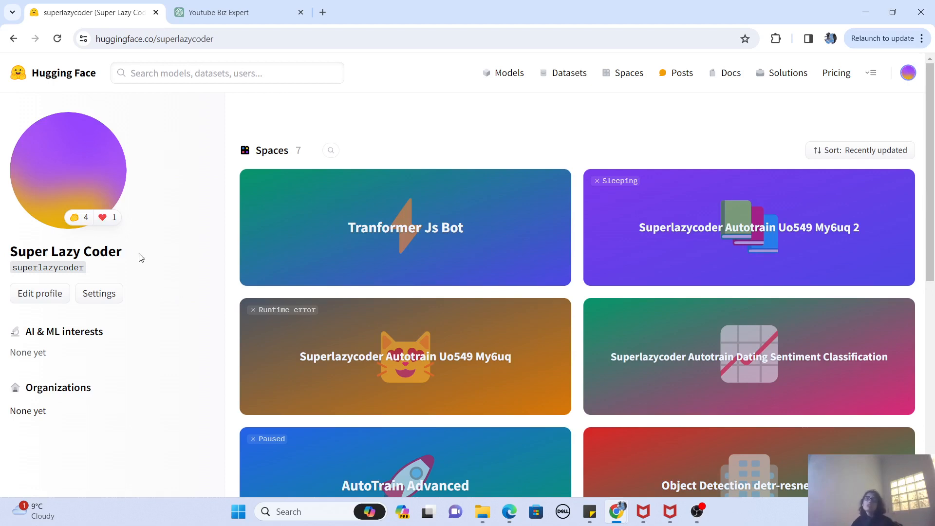
mouse_move(703, 106)
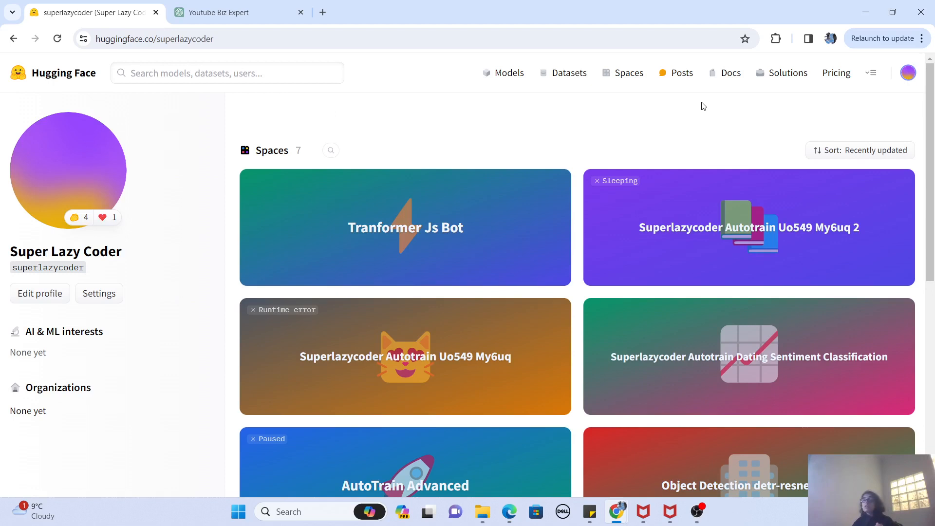
mouse_move(870, 76)
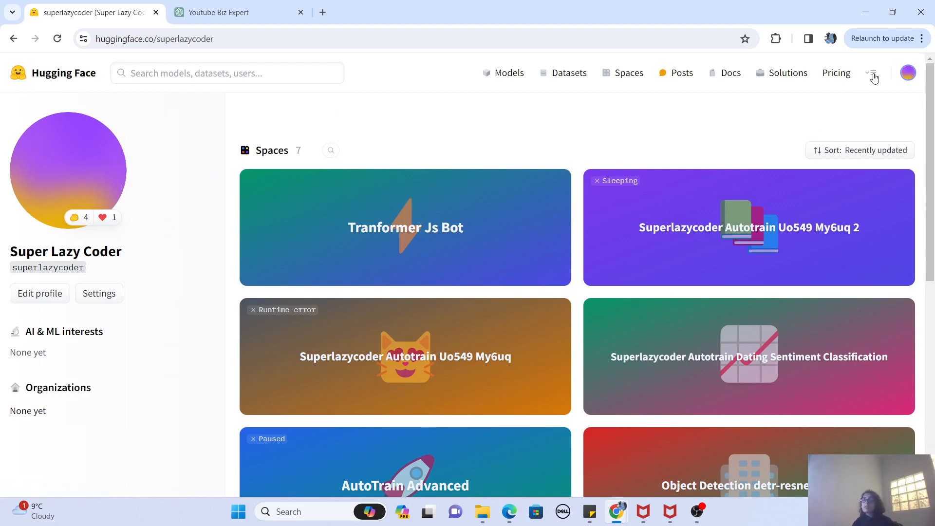
Step: Reach HuggingChat from the Hugging Face sections menu and send the 'Code a snake game' example
left_click(873, 73)
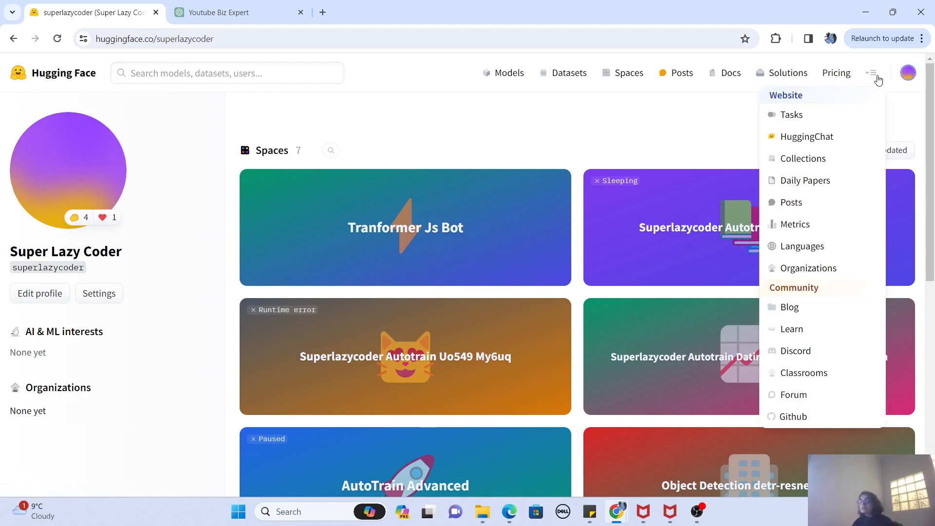
mouse_move(806, 137)
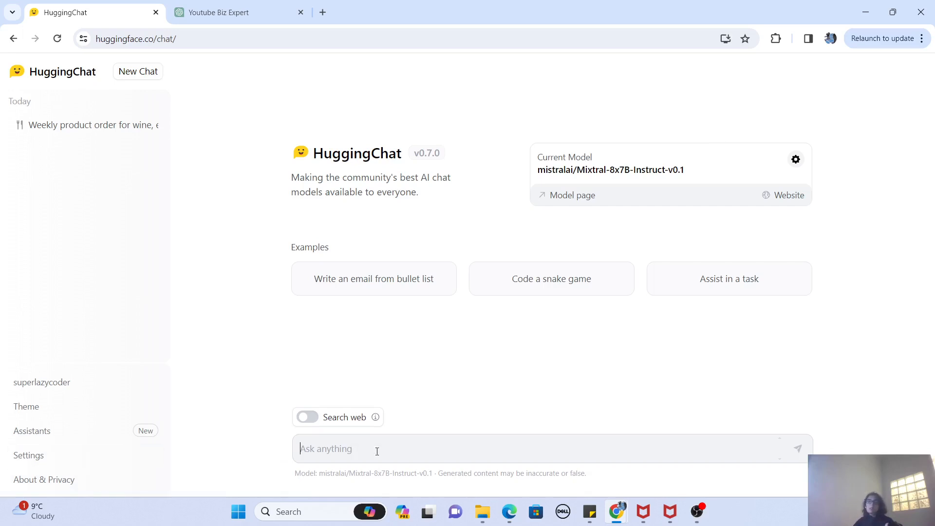
mouse_move(426, 448)
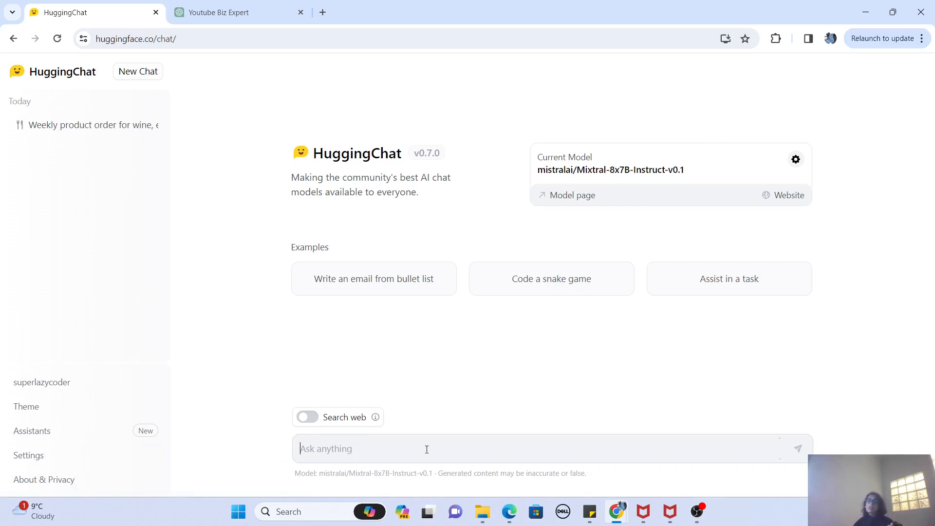
mouse_move(460, 398)
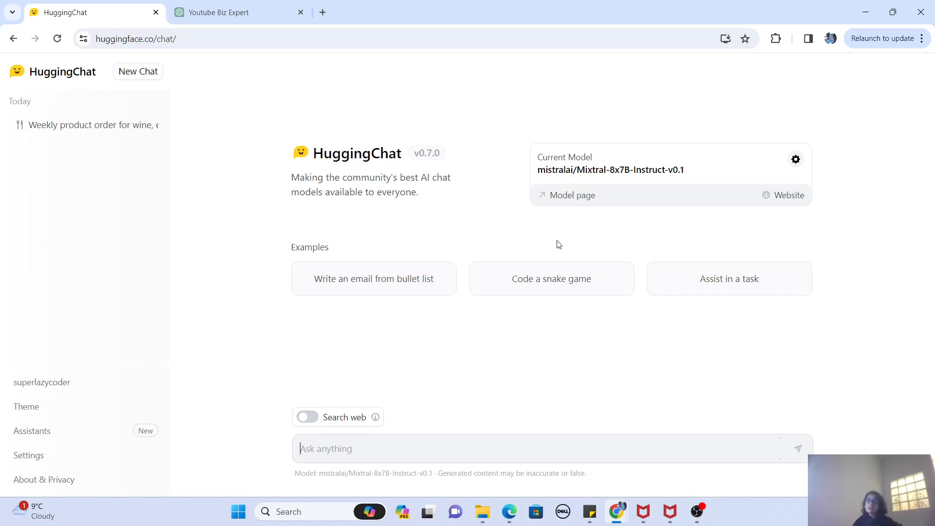
mouse_move(641, 231)
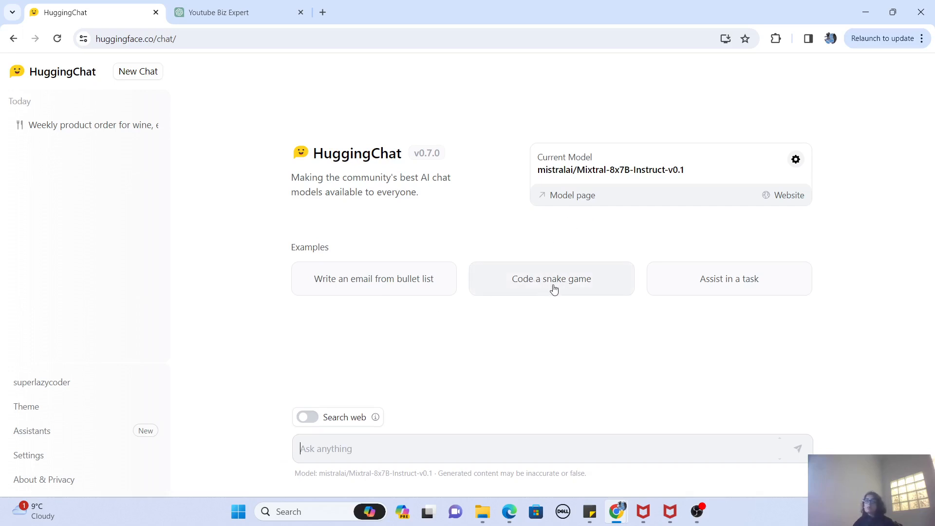
left_click(550, 278)
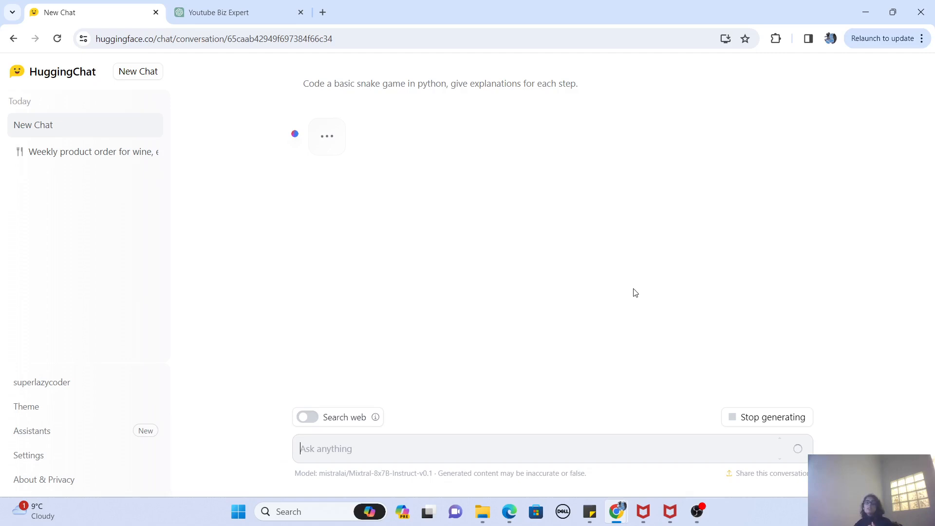
mouse_move(631, 294)
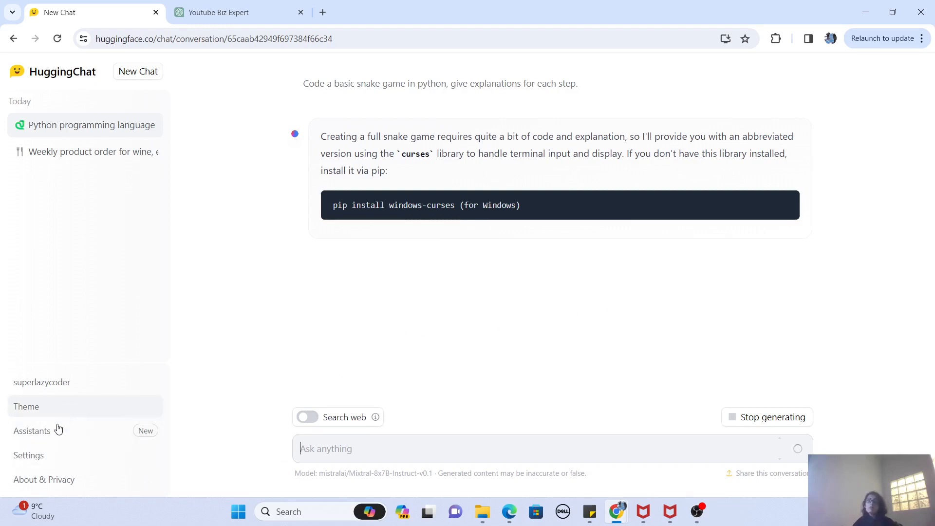
Step: Start a new assistant from the Assistants page, bringing up its blank creation form
left_click(32, 431)
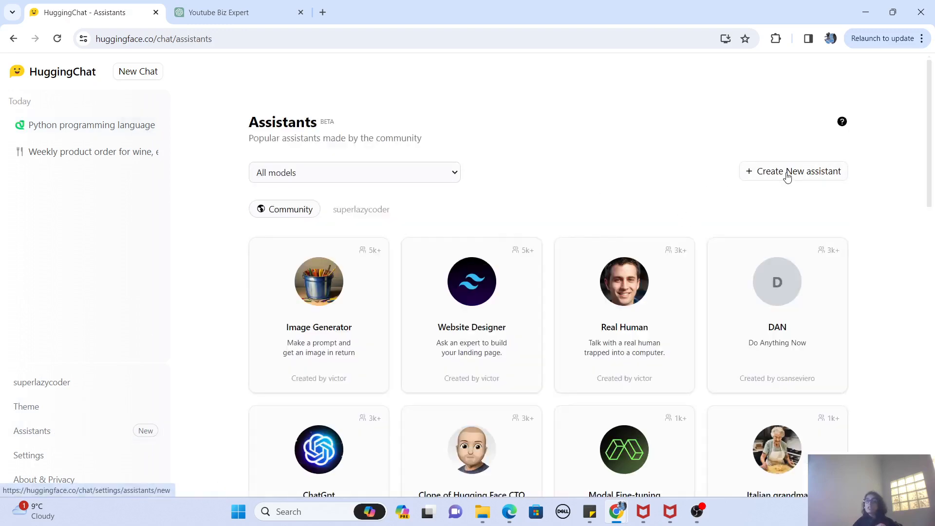
left_click(792, 171)
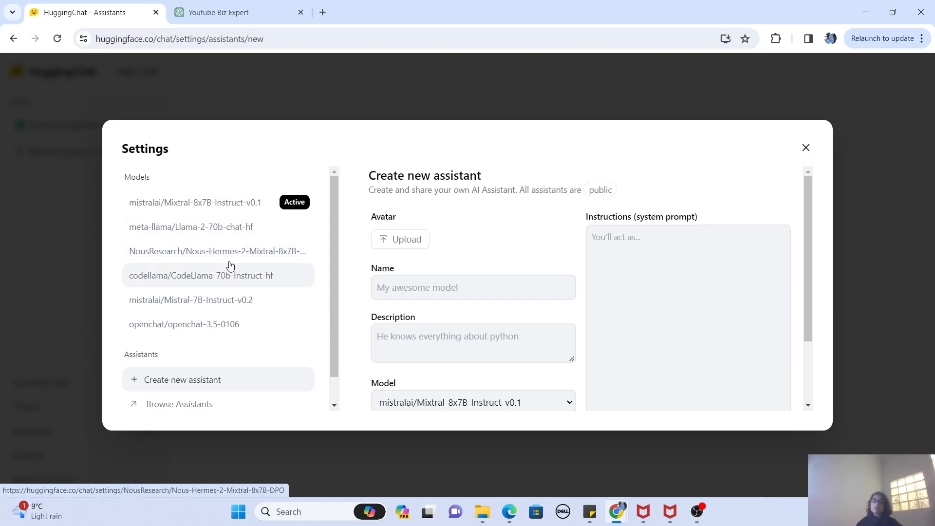
mouse_move(239, 289)
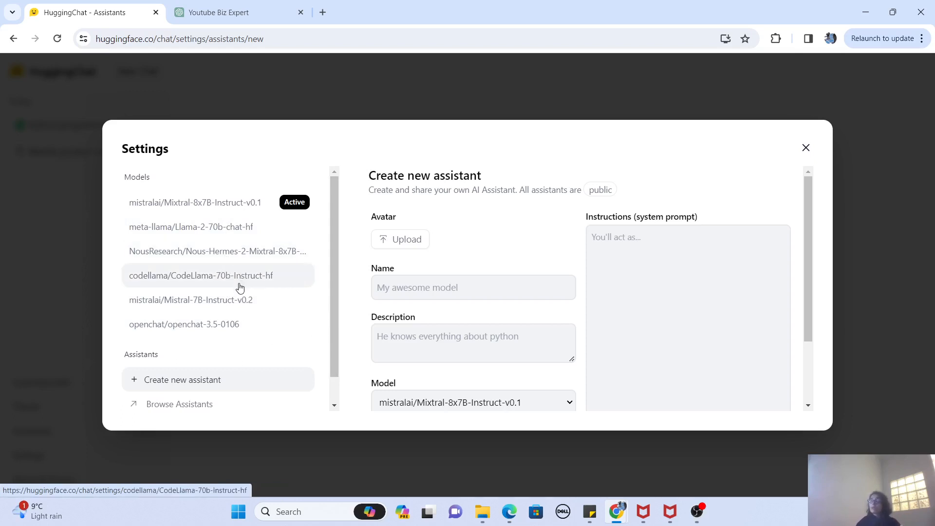
mouse_move(217, 286)
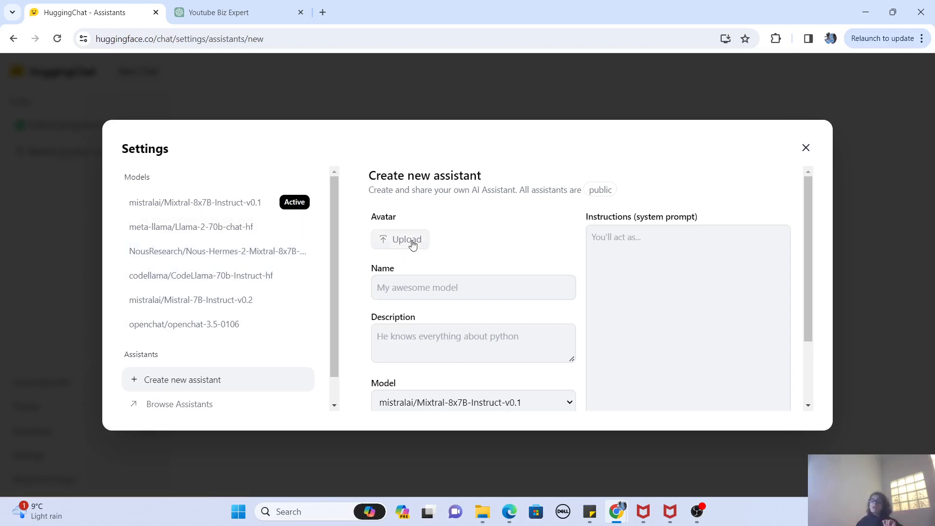
Step: Give the assistant an avatar, the name 'My java bot' and the description 'He knows everything about Java'
left_click(407, 240)
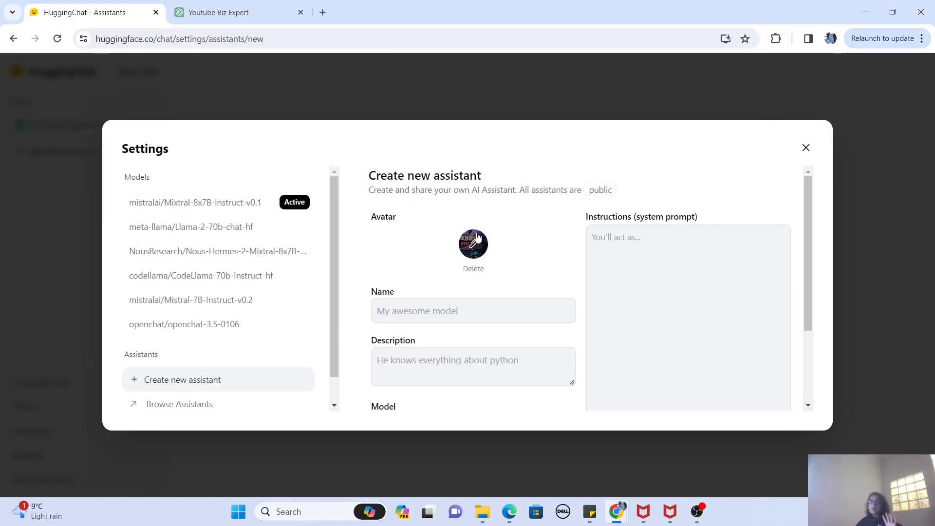
left_click(472, 310)
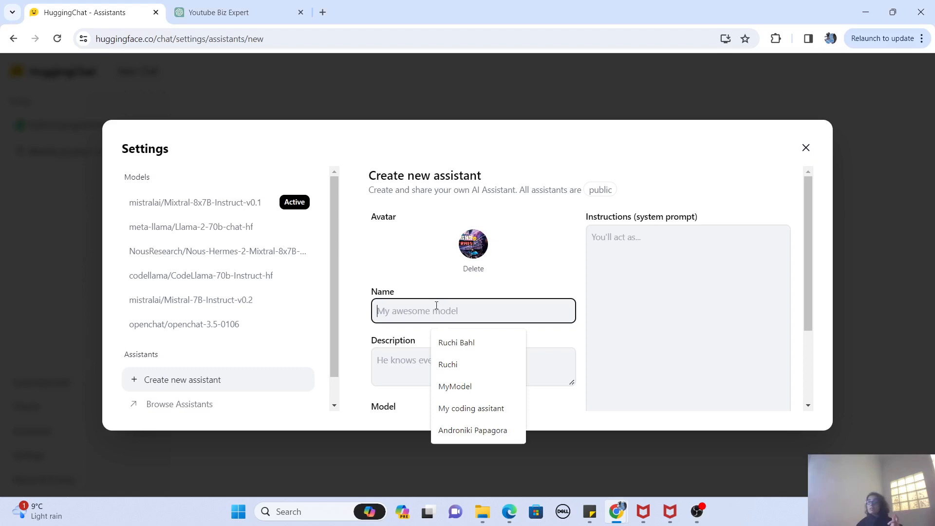
type("My java bot")
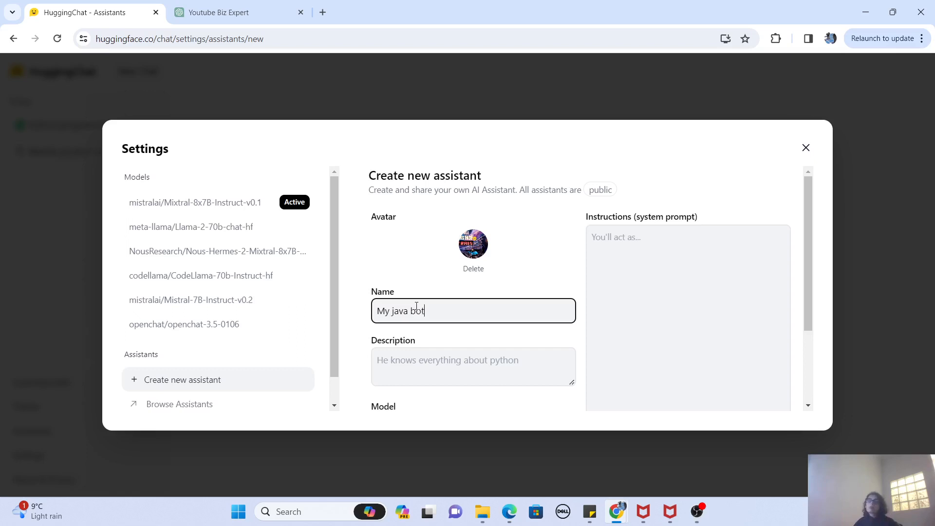
left_click(473, 367)
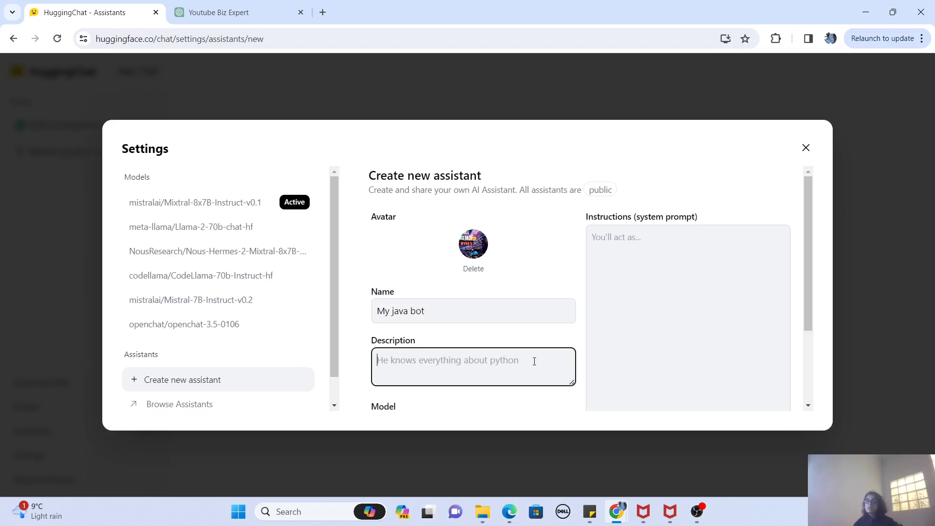
type("He know")
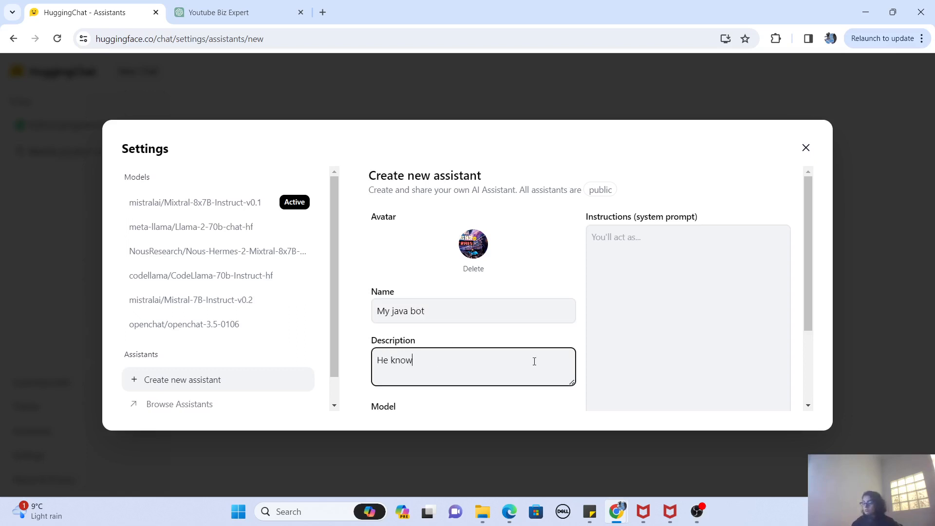
type("s everything a")
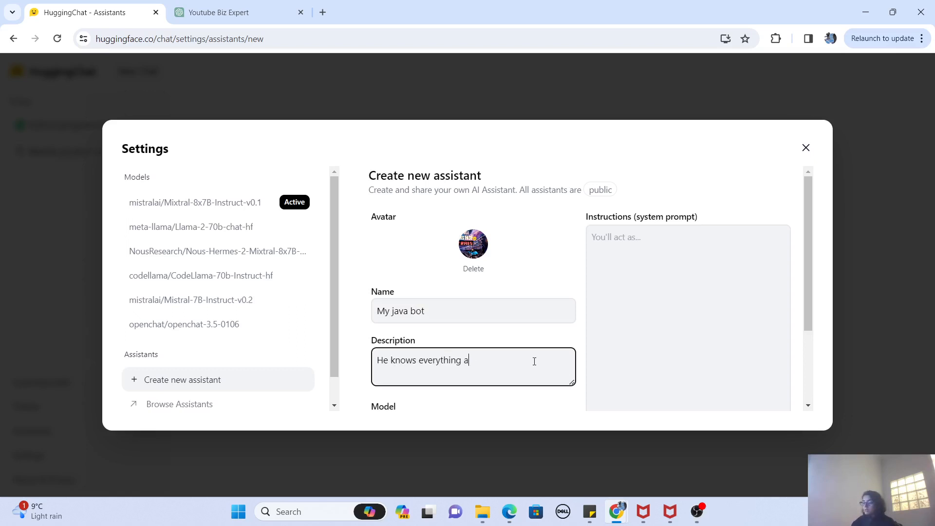
type("bout Java")
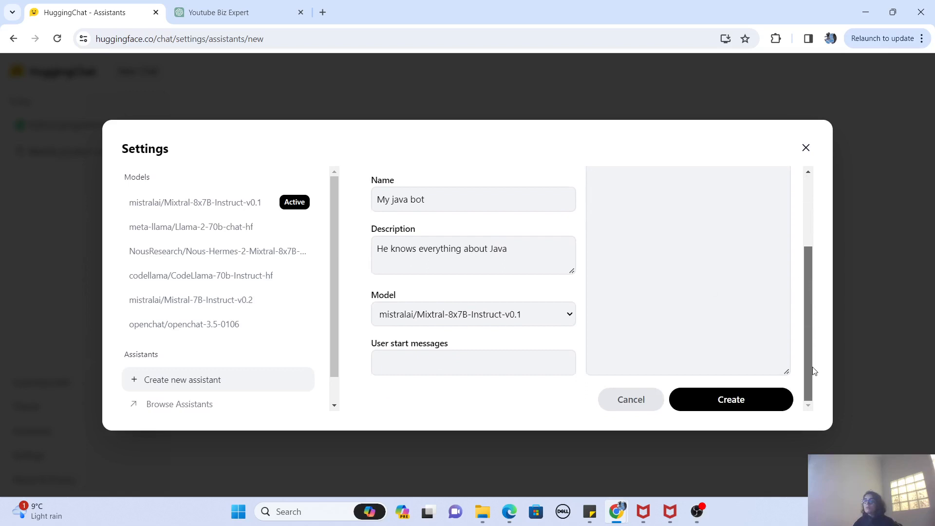
Step: Review the model choices and keep Mixtral as the assistant's model
left_click(471, 314)
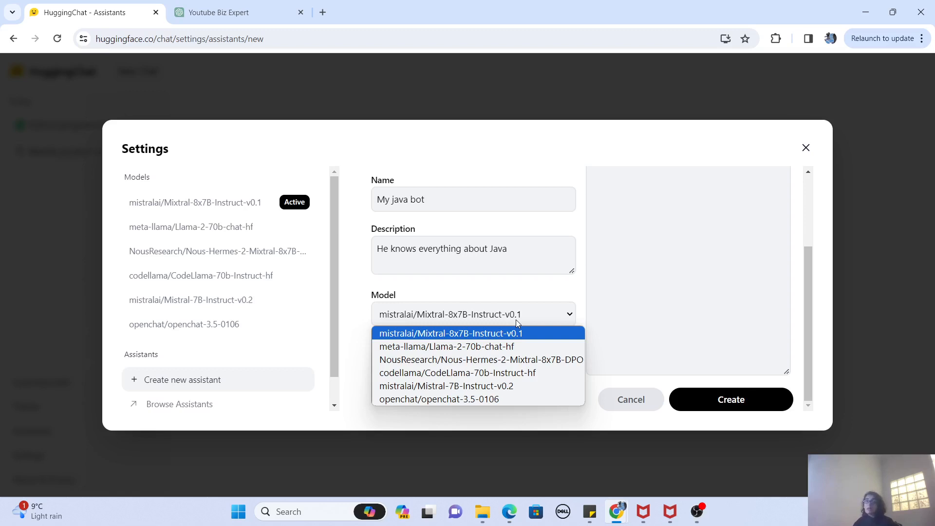
mouse_move(519, 342)
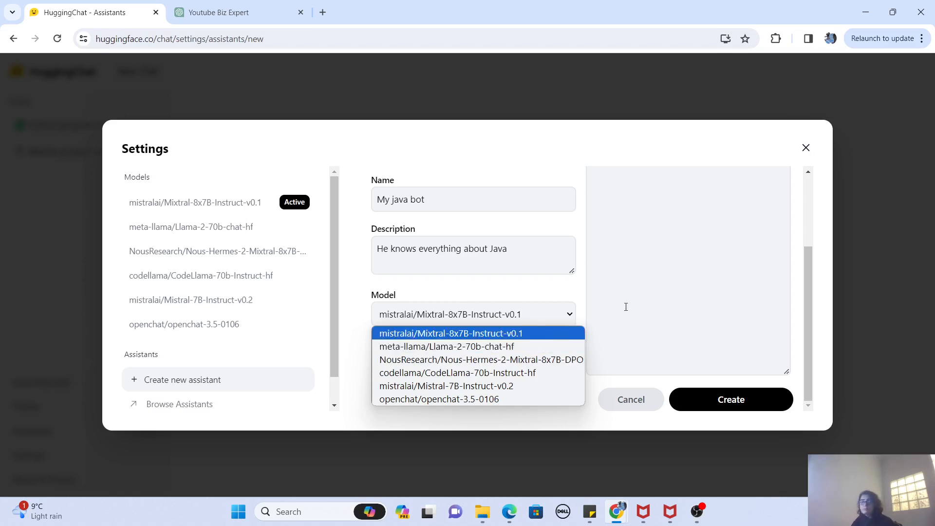
left_click(450, 333)
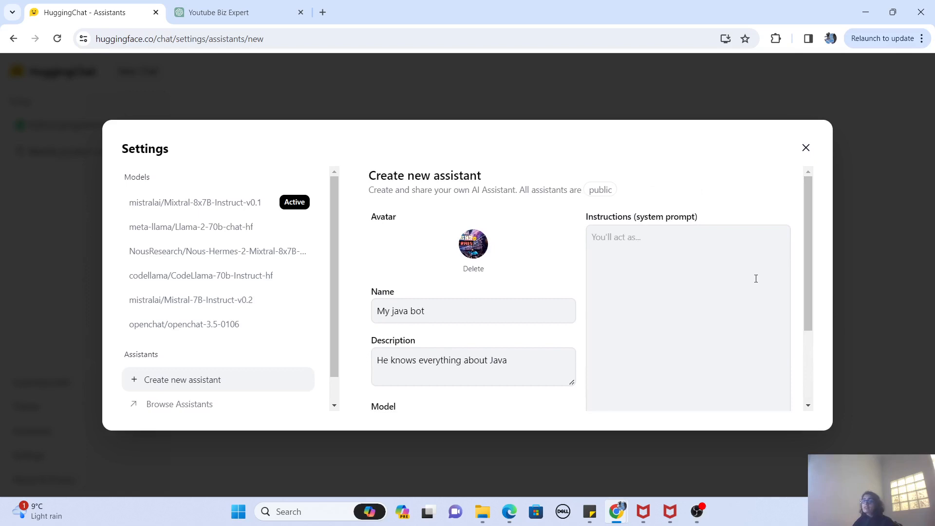
left_click(685, 269)
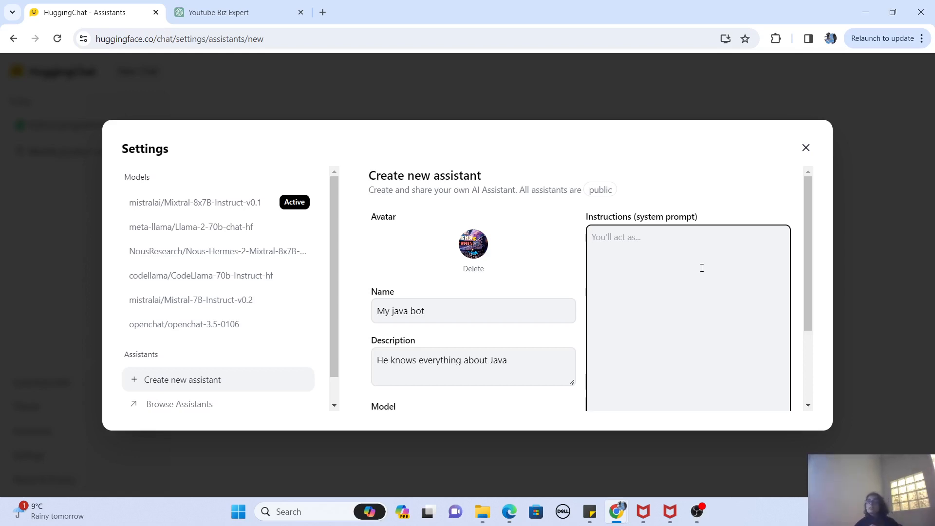
left_click(686, 269)
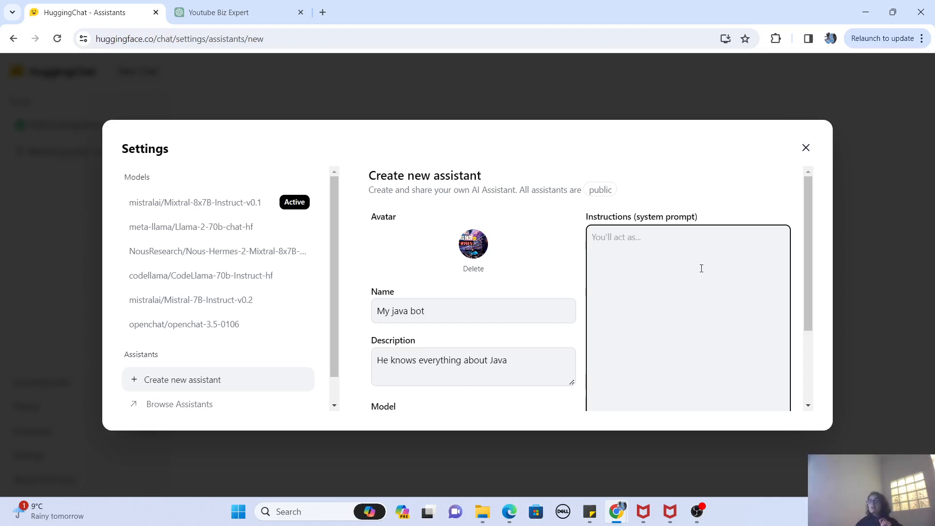
Step: Copy the Java-learning prompt from the ChatGPT conversation and return to the assistant form
left_click(238, 12)
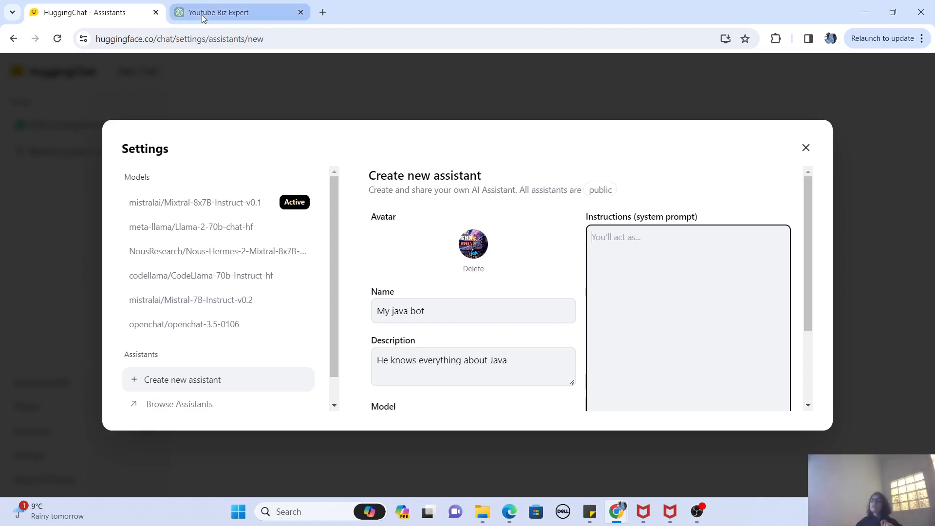
left_click(238, 12)
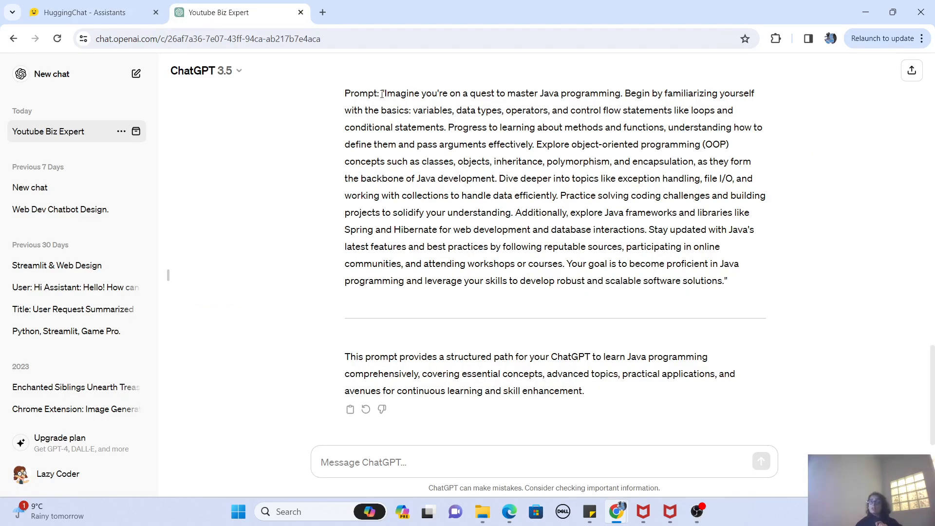
left_click_drag(386, 93, 720, 281)
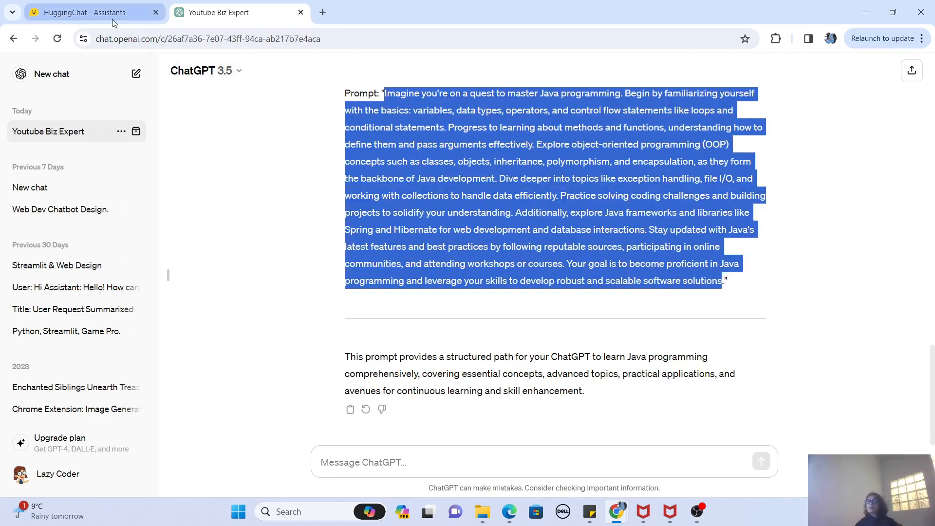
left_click(87, 12)
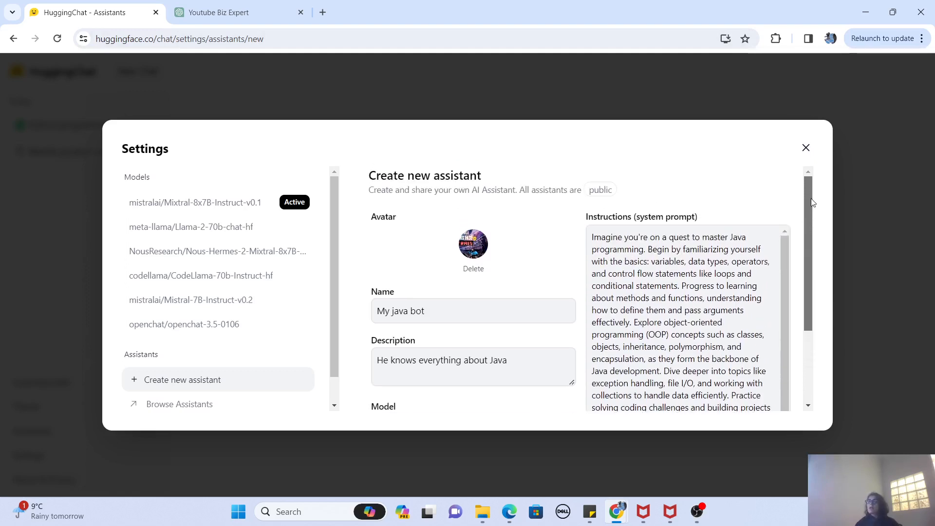
Step: Create the My java bot assistant with the prompt as instructions and view its share link
scroll("down", 3)
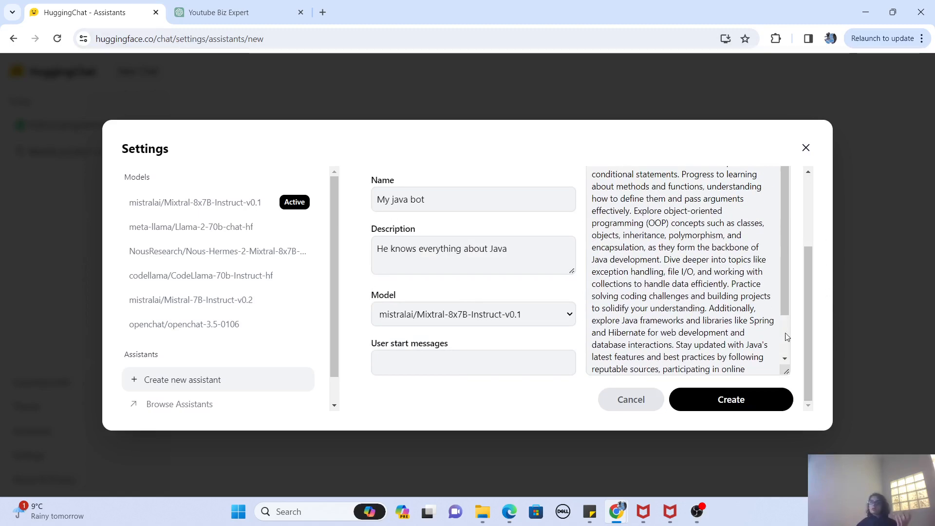
left_click(732, 399)
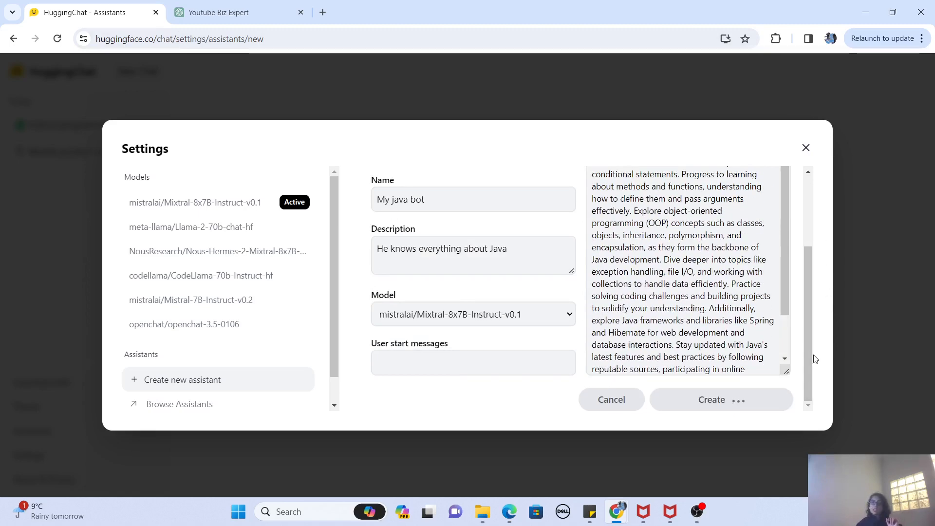
left_click(711, 399)
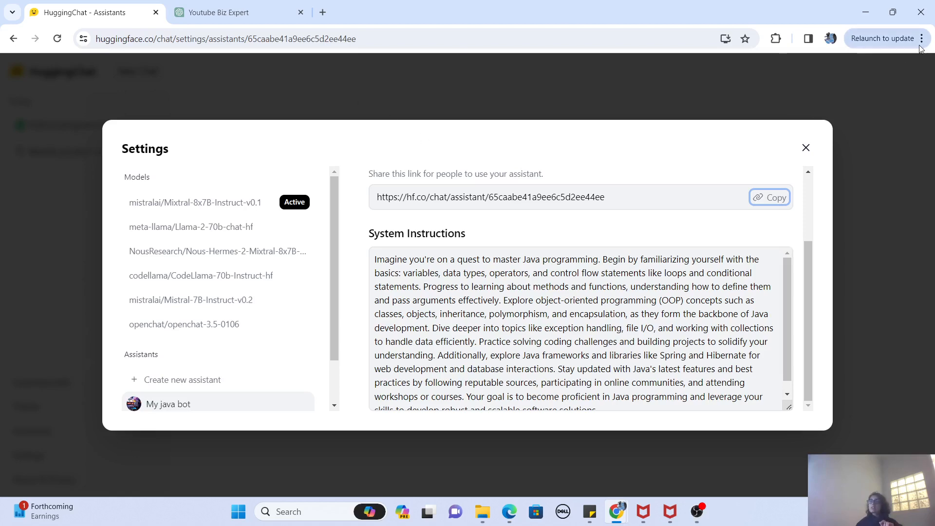
Step: Visit hf.co/chat/assistant/65caabe41a9ee6c5d2ee44ee in a private window as a guest, showing the bot card
key("ctrl+shift+n")
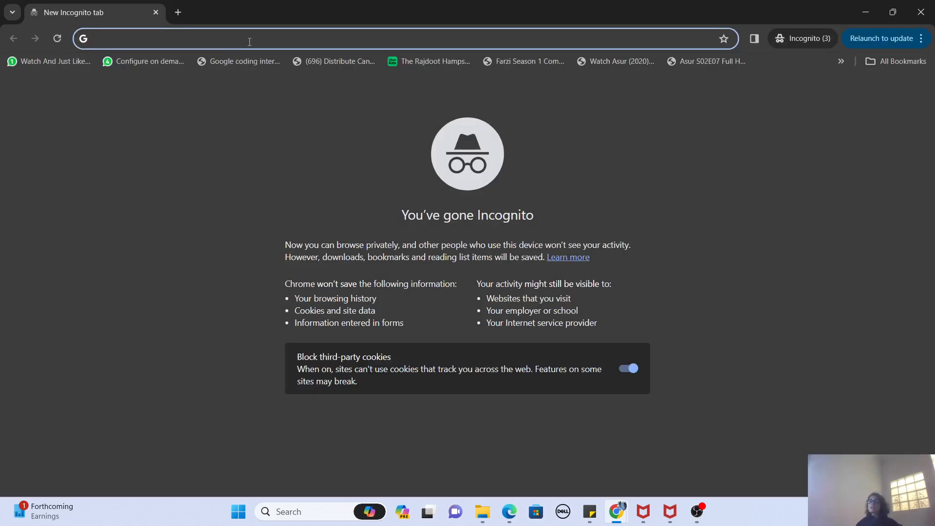
type("hf.co/chat/assistant/65caabe41a9ee6c5d2ee44ee")
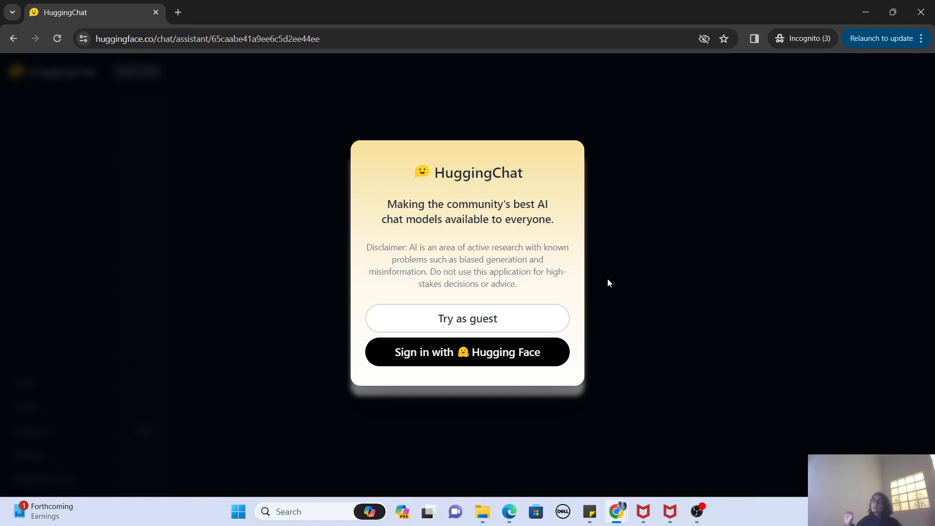
mouse_move(505, 319)
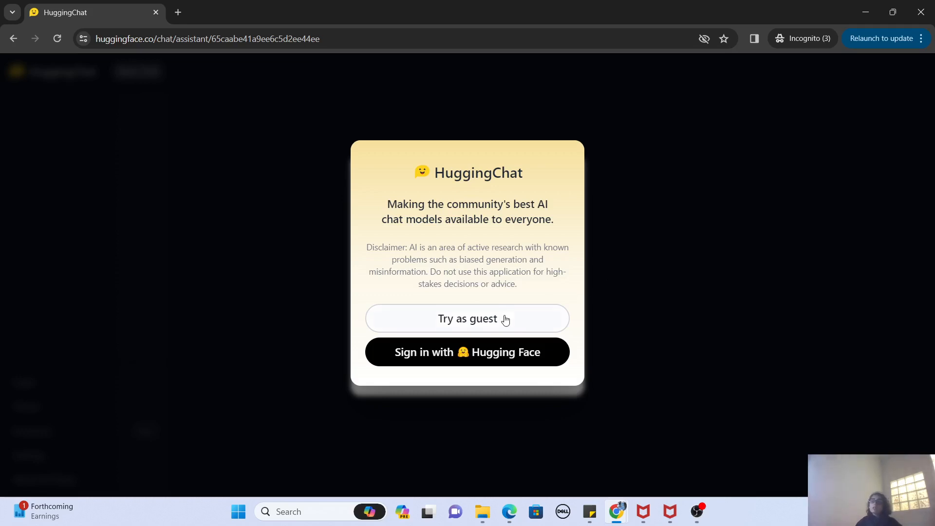
left_click(466, 317)
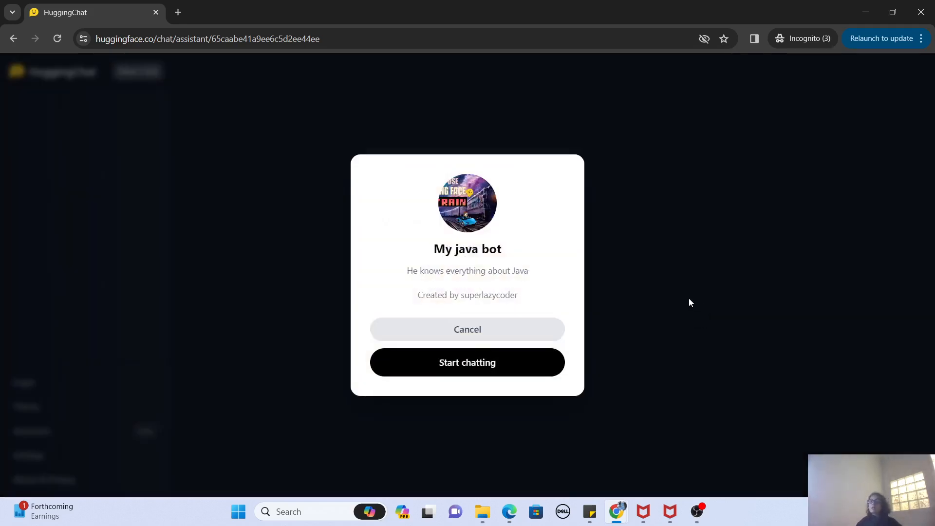
mouse_move(447, 282)
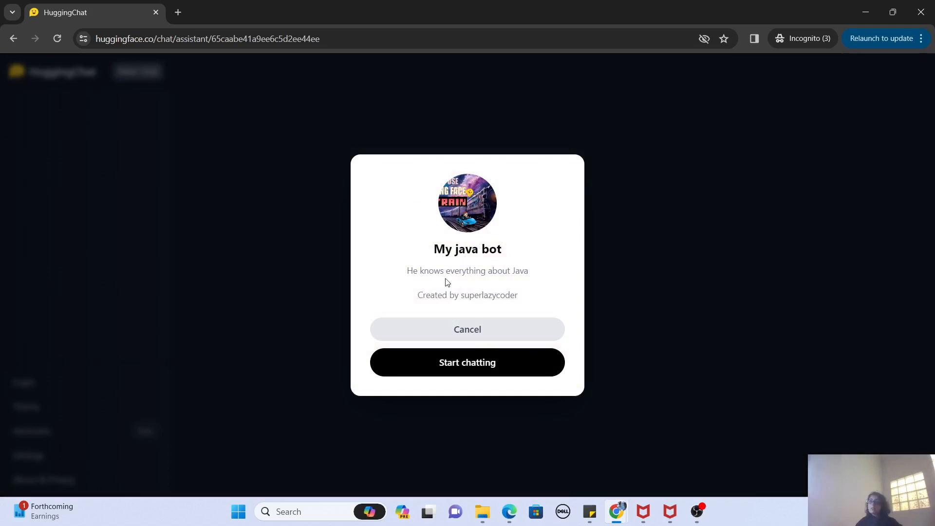
mouse_move(533, 221)
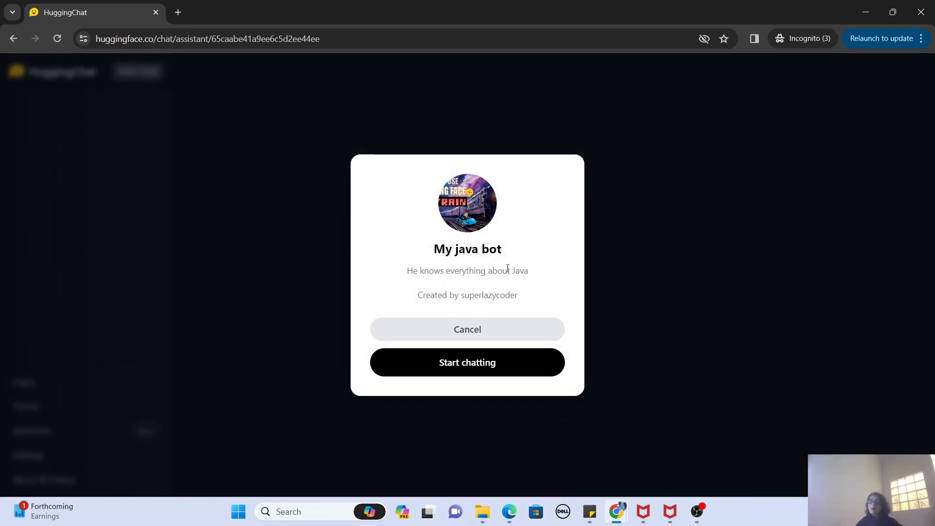
mouse_move(494, 272)
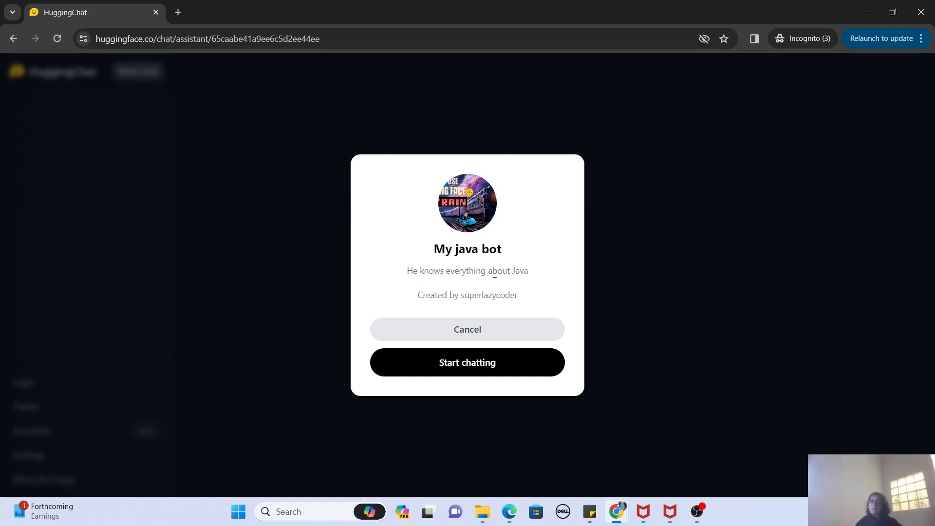
triple_click(466, 270)
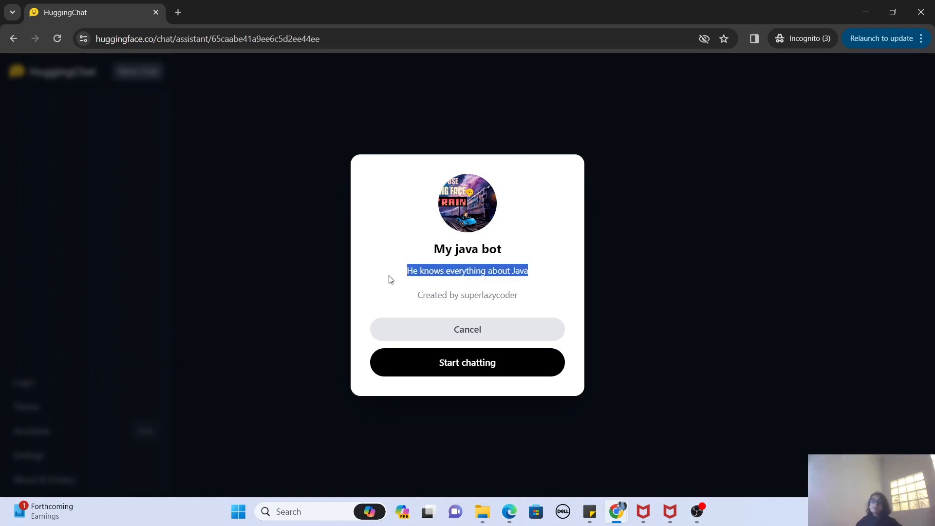
mouse_move(561, 326)
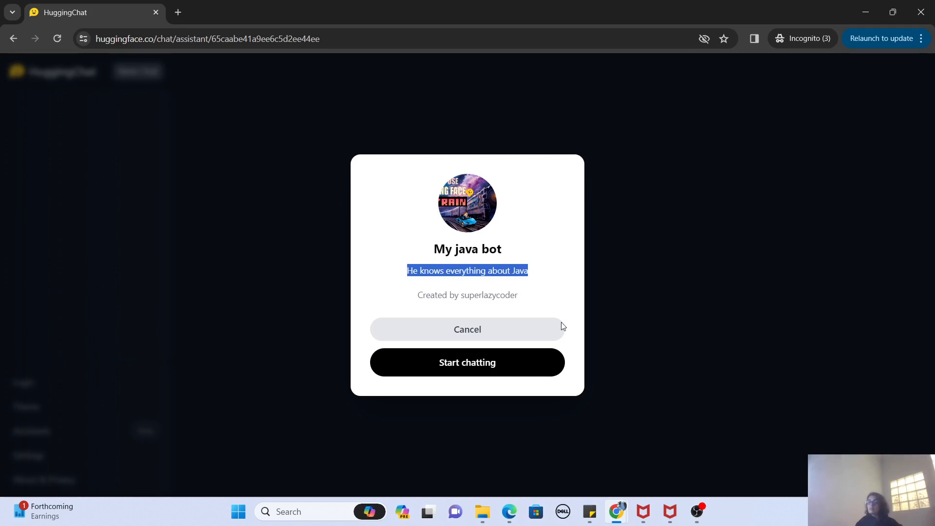
Step: Ask My java bot 'Hey which coding language do you prefer' and get its reply praising Java
left_click(466, 362)
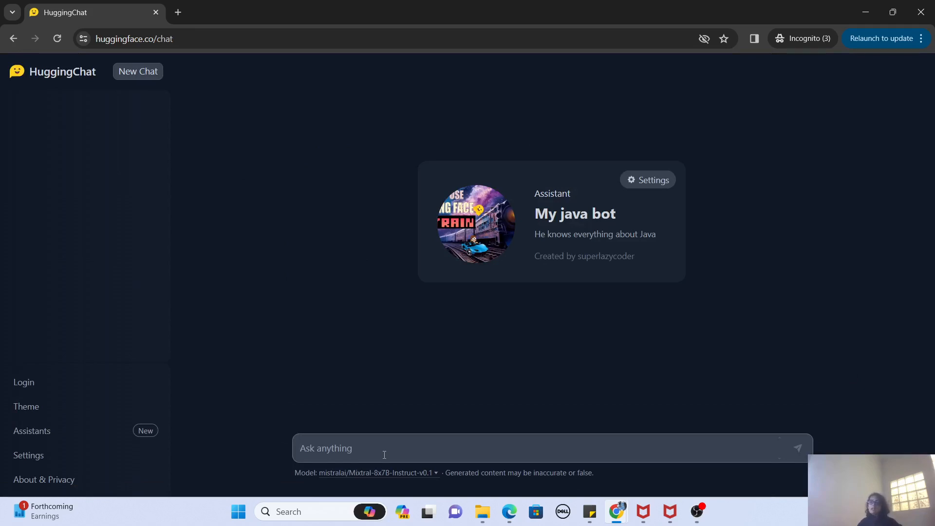
type("H")
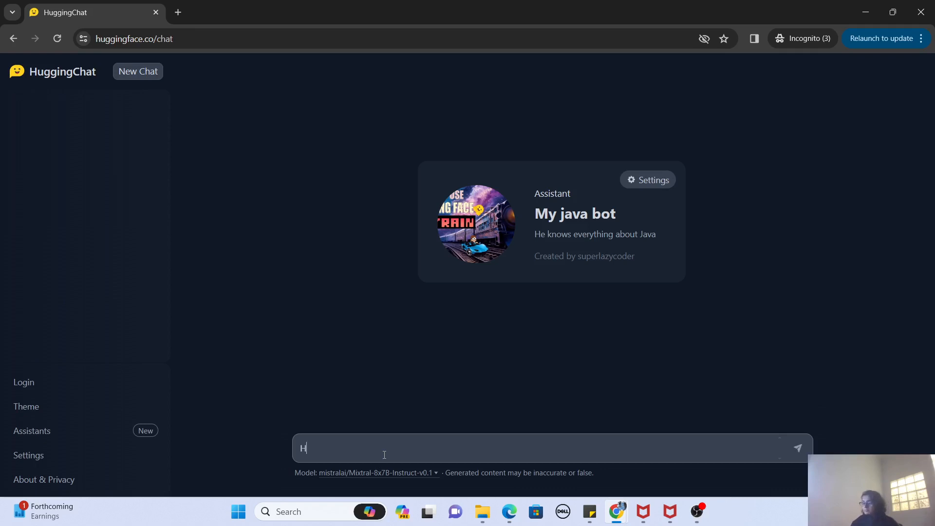
type("ey do you")
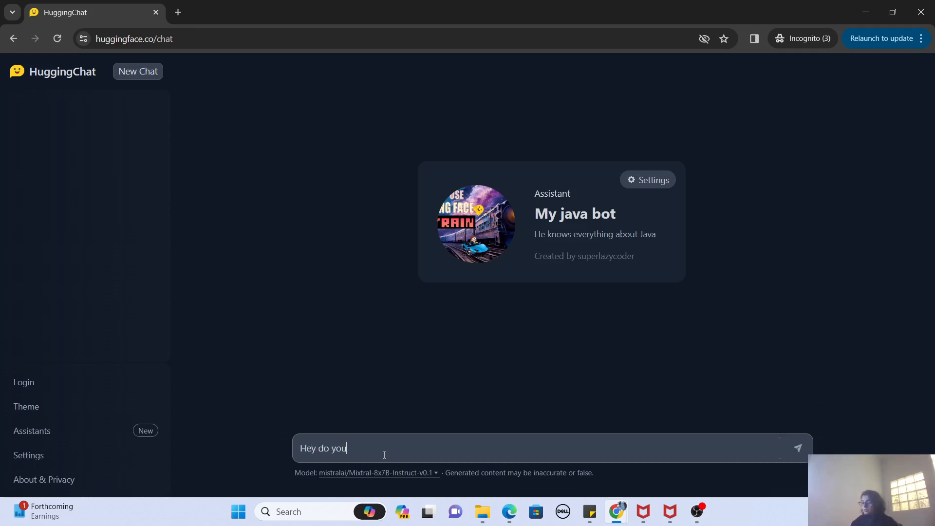
key("Backspace")
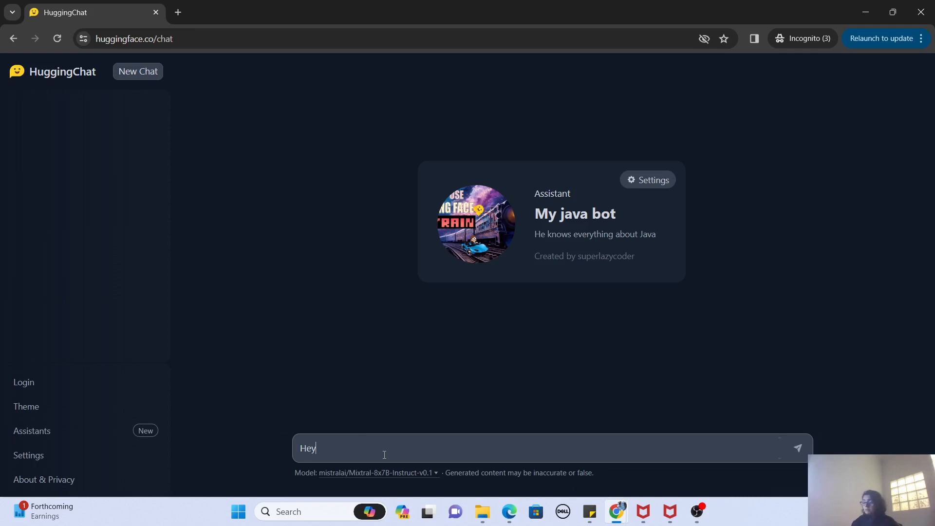
type("which coding")
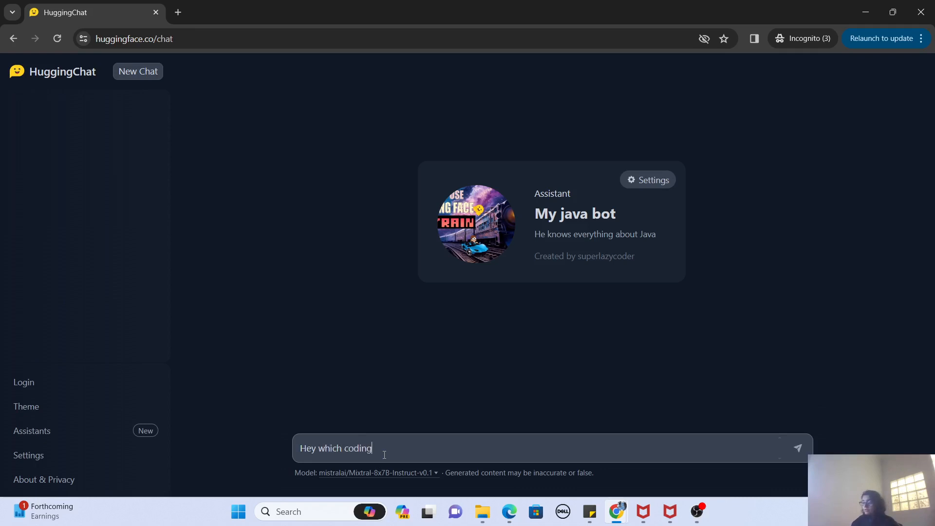
type("language do")
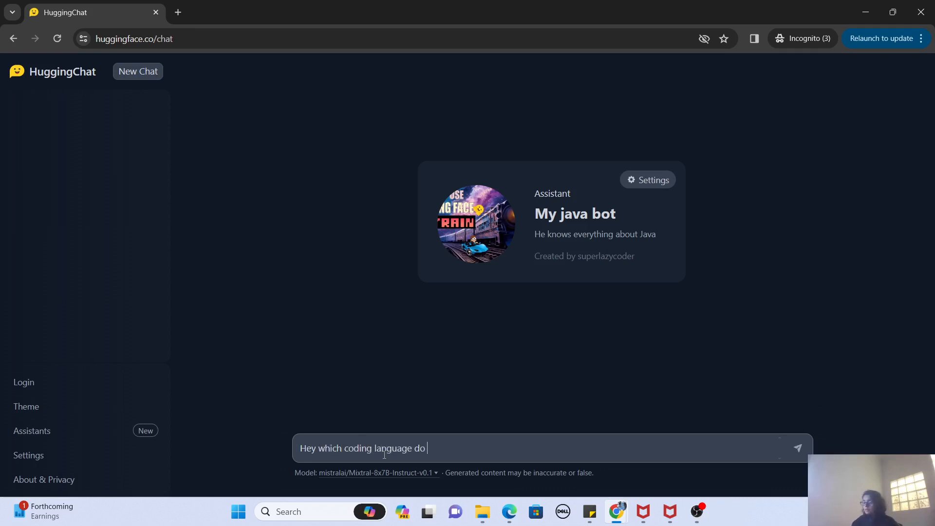
type("you prefer")
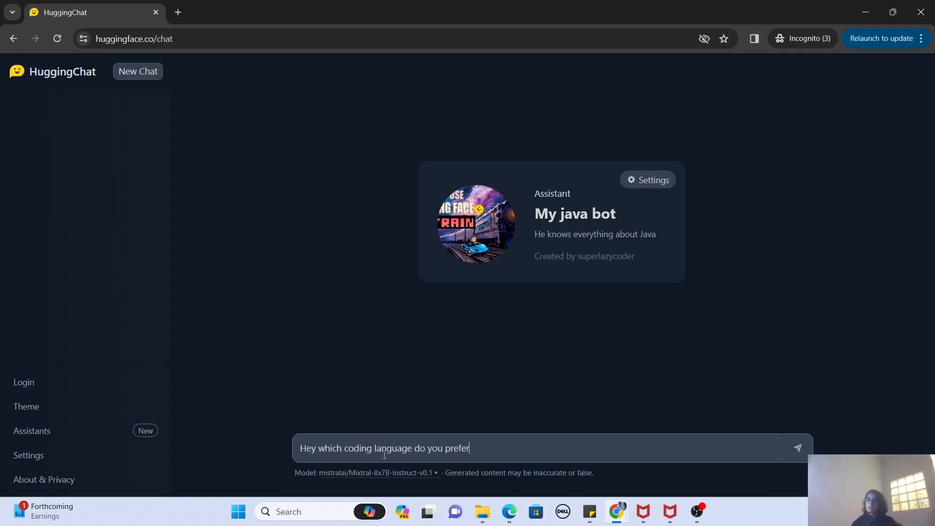
left_click(796, 448)
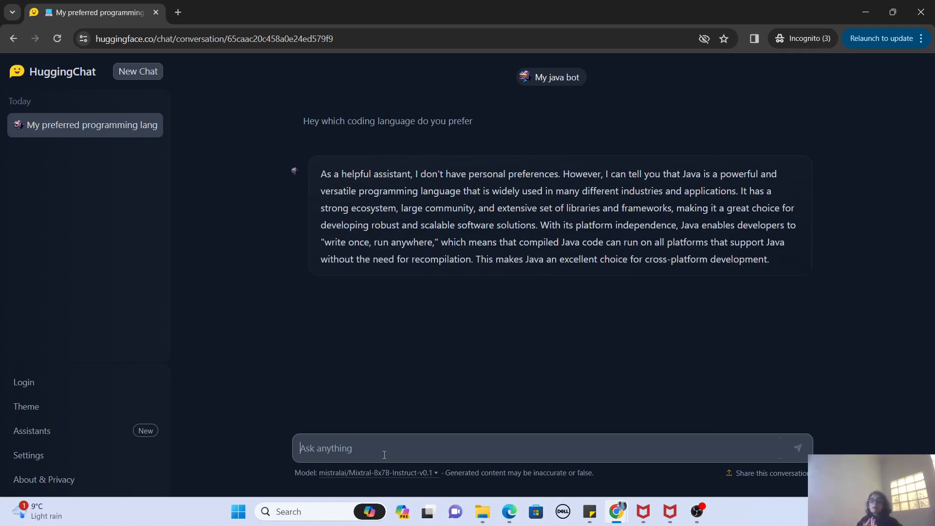
left_click(384, 448)
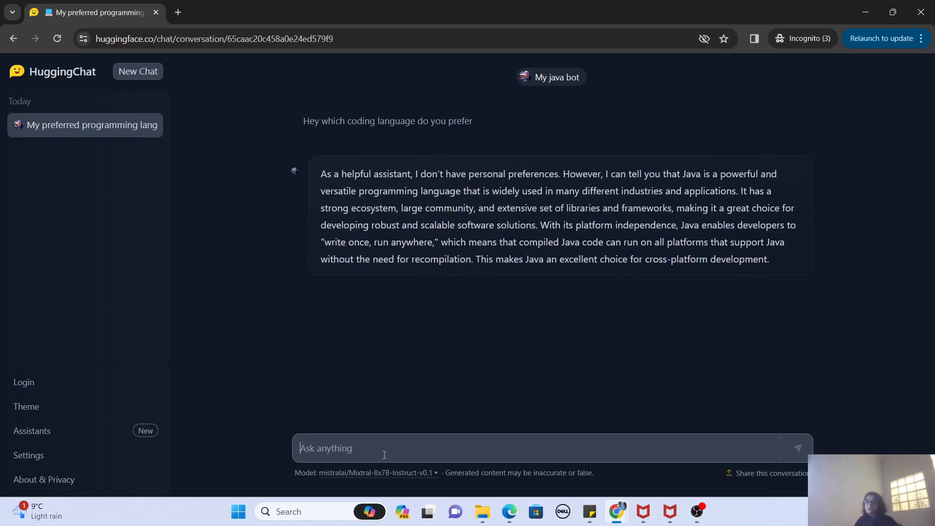
Step: Ask for a program to add 2 numbers and copy the returned Java code to the clipboard
type("Write me a program t")
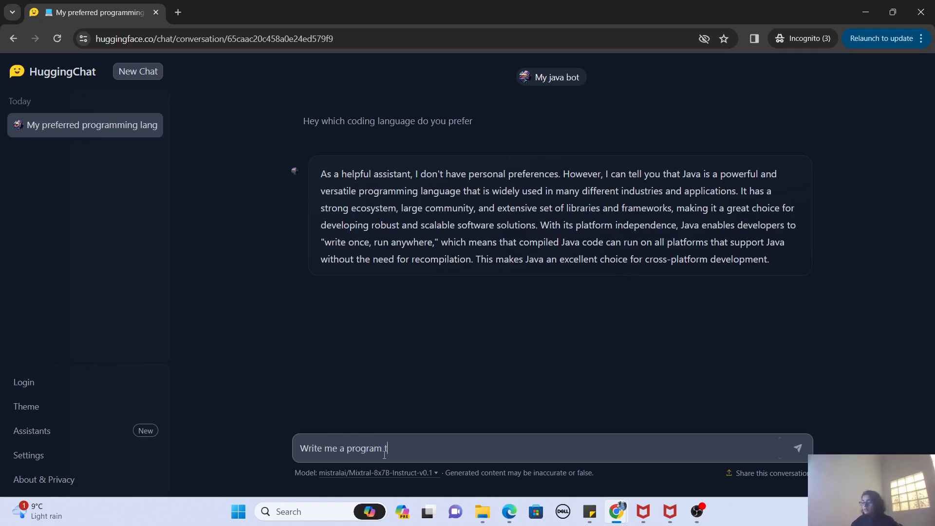
type("o add 2 n")
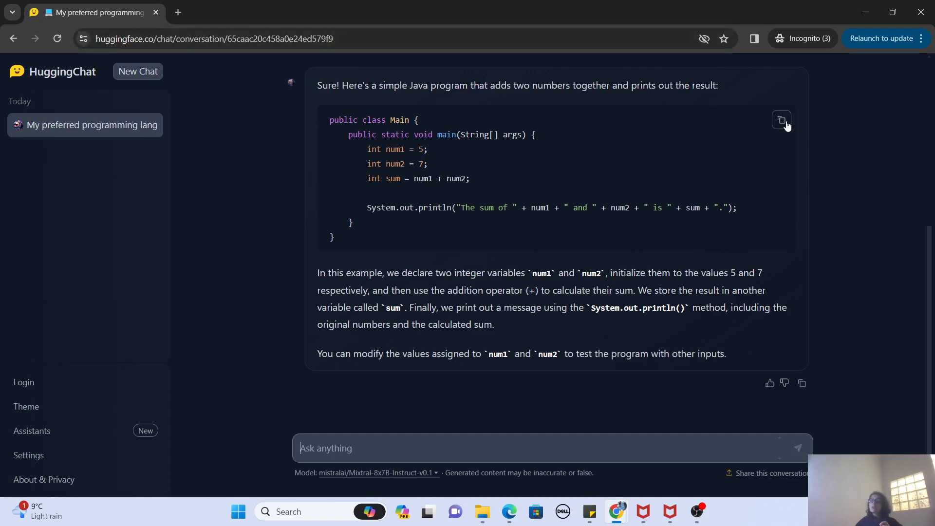
left_click(781, 120)
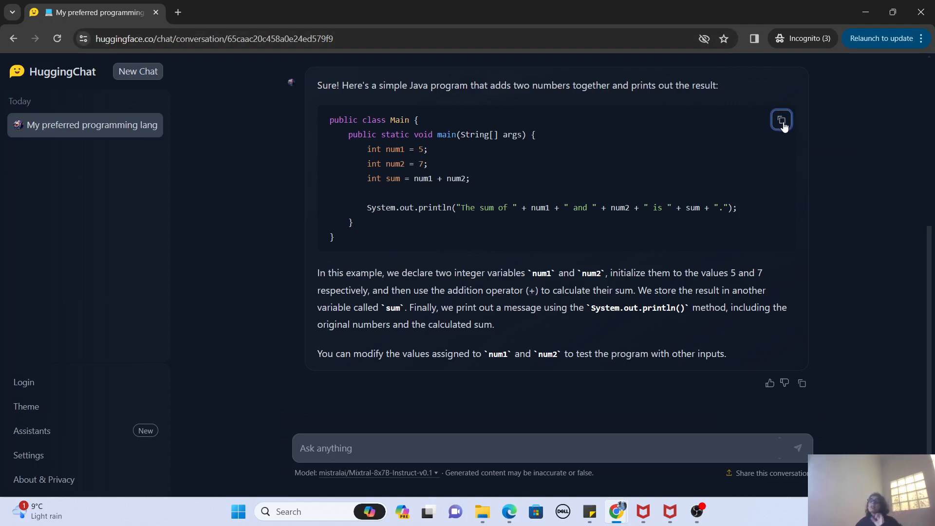
mouse_move(782, 120)
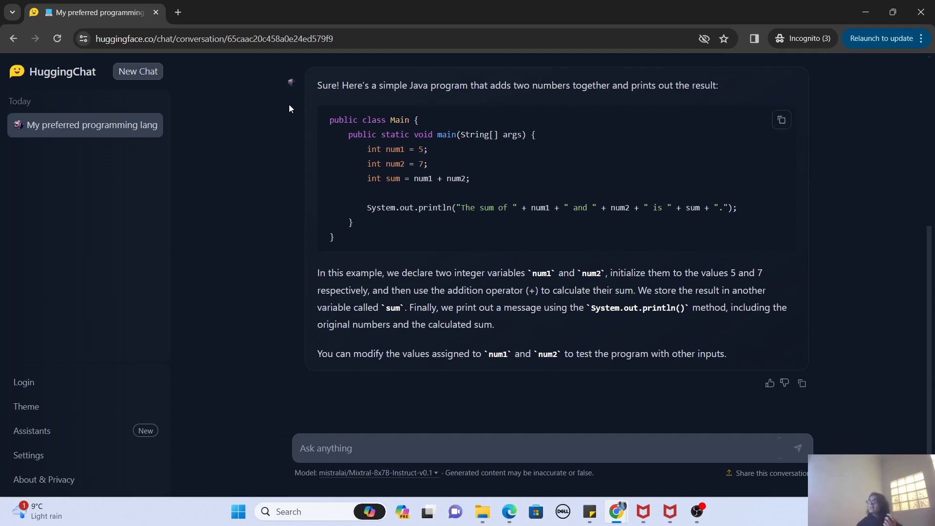
mouse_move(293, 110)
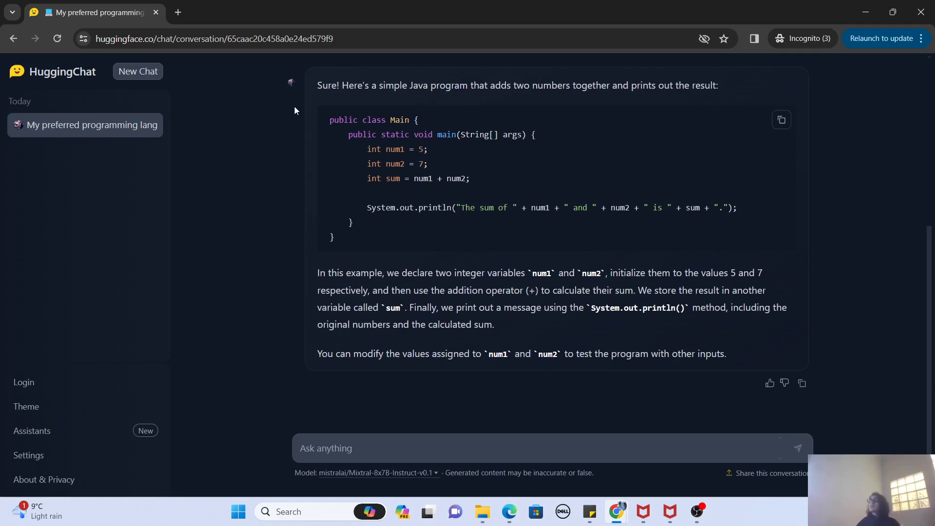